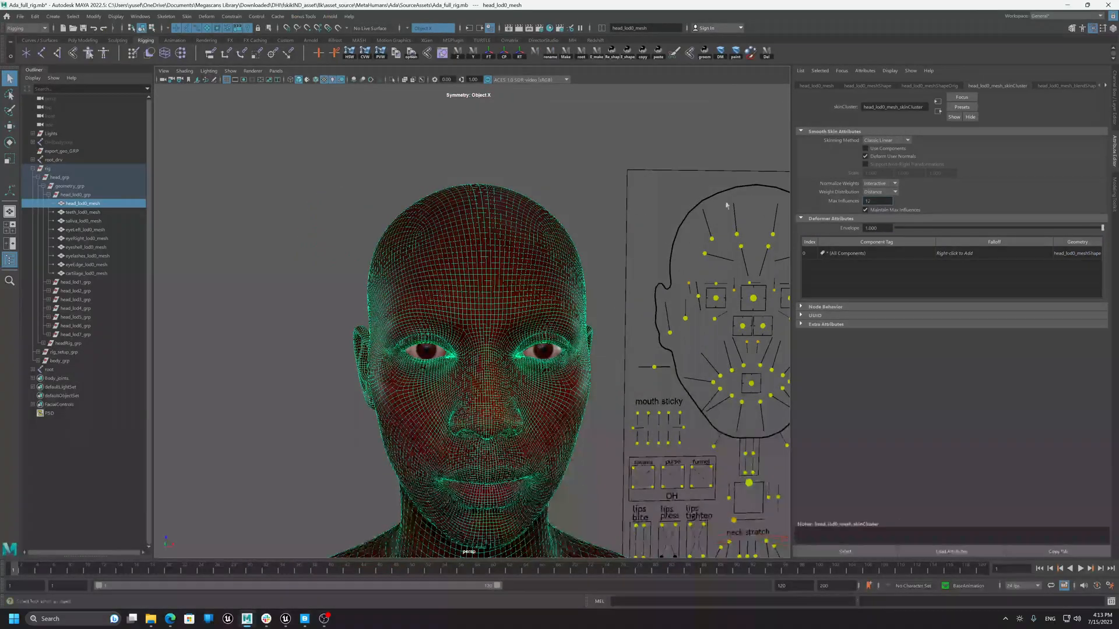
Deselect the Ada head mesh to view the shaded face, then go to the Unreal level.
{"action": "left_click", "coordinate": [877, 201]}
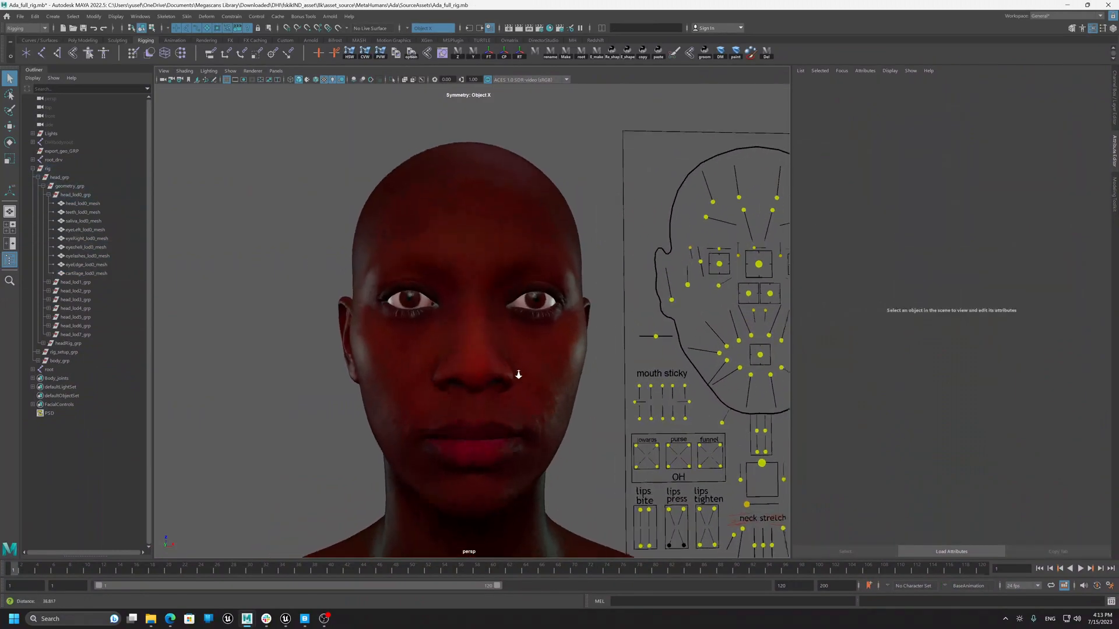
{"action": "left_click", "coordinate": [80, 203]}
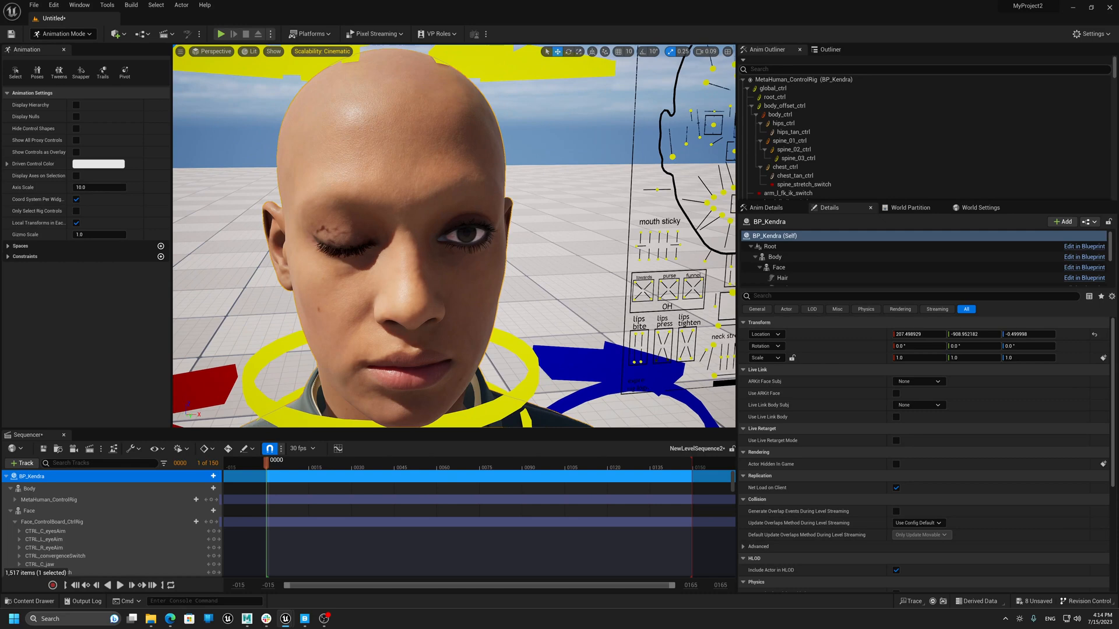
Edit the Kendra blueprint from its Face component, view the Construction Script, and open new_face.
{"action": "left_click", "coordinate": [778, 267]}
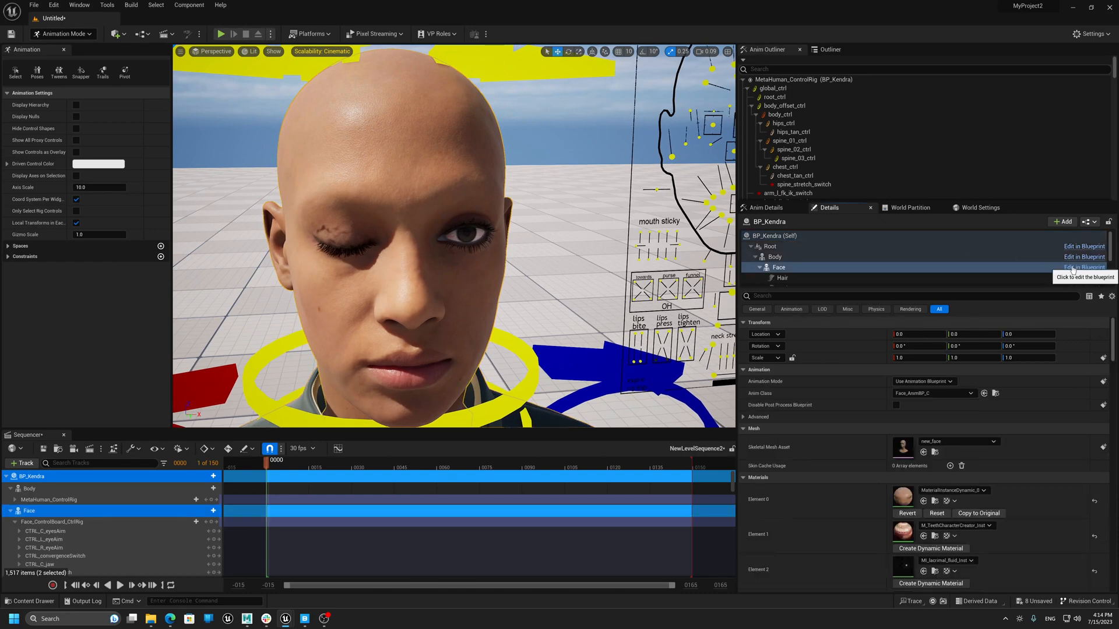
{"action": "left_click", "coordinate": [1084, 257]}
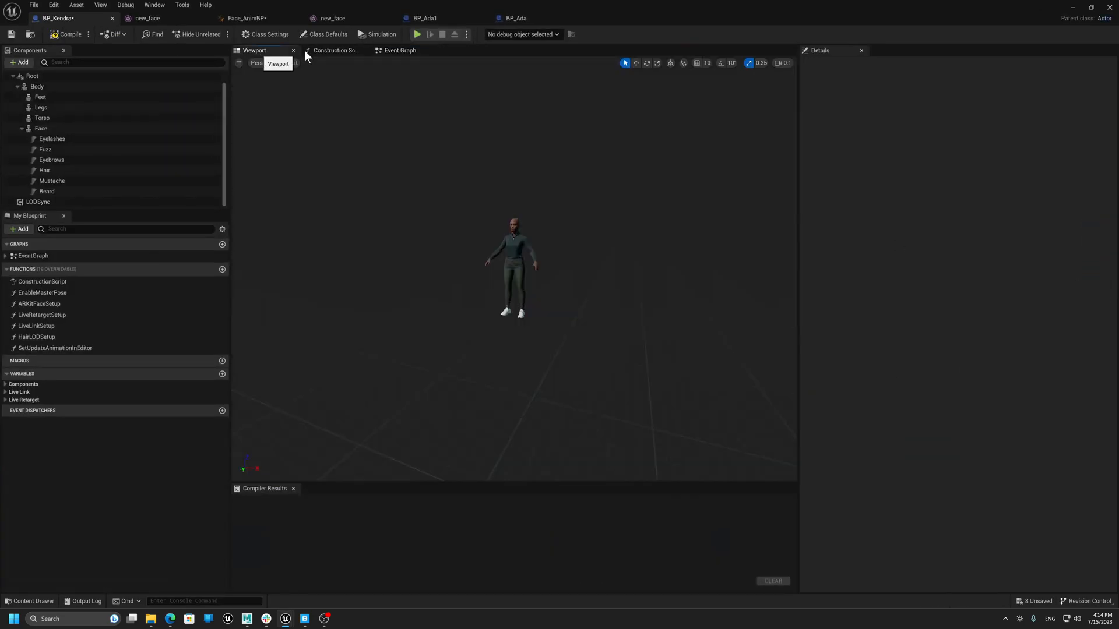
{"action": "left_click", "coordinate": [335, 51]}
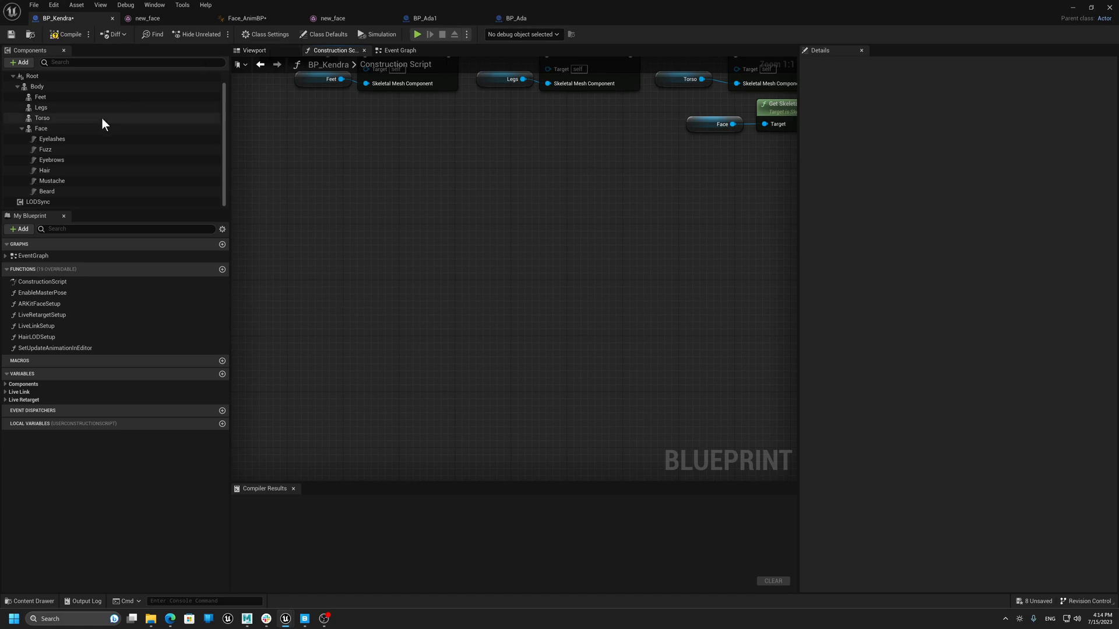
{"action": "left_click", "coordinate": [41, 129]}
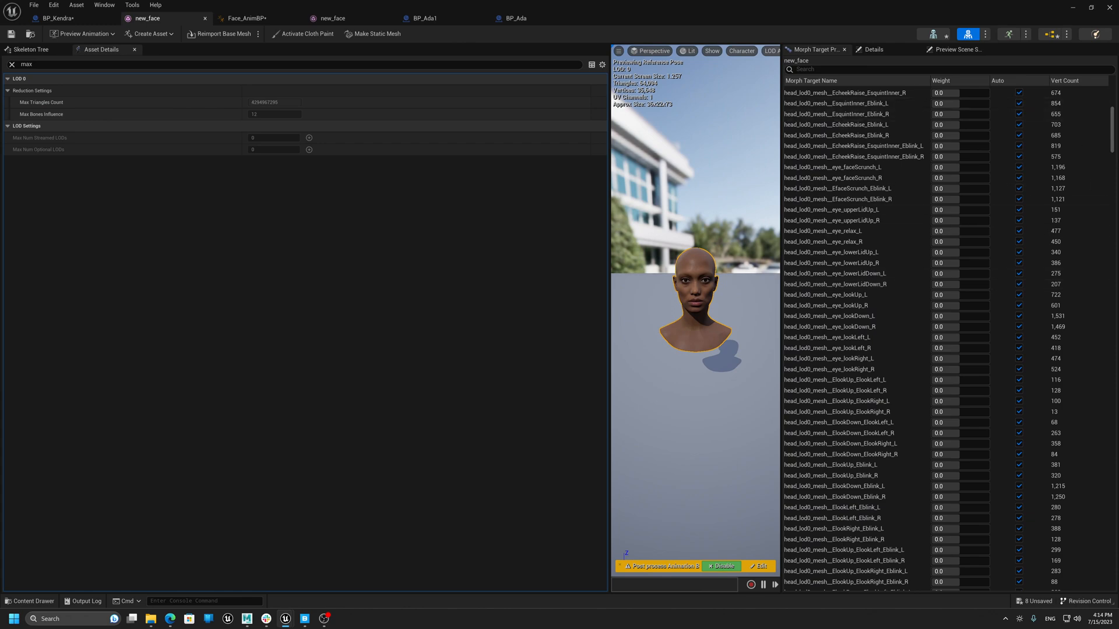
Scroll new_face's morph target list, then switch to the BP_Ada1 tab.
{"action": "scroll", "scroll_direction": "down", "scroll_amount": 3}
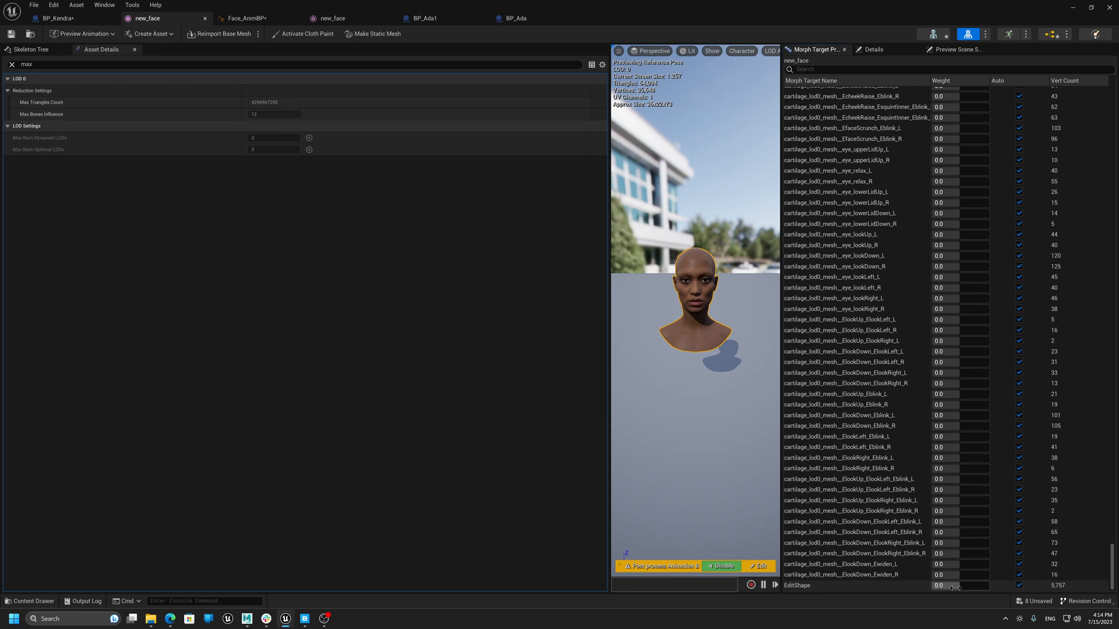
{"action": "mouse_move", "coordinate": [902, 579]}
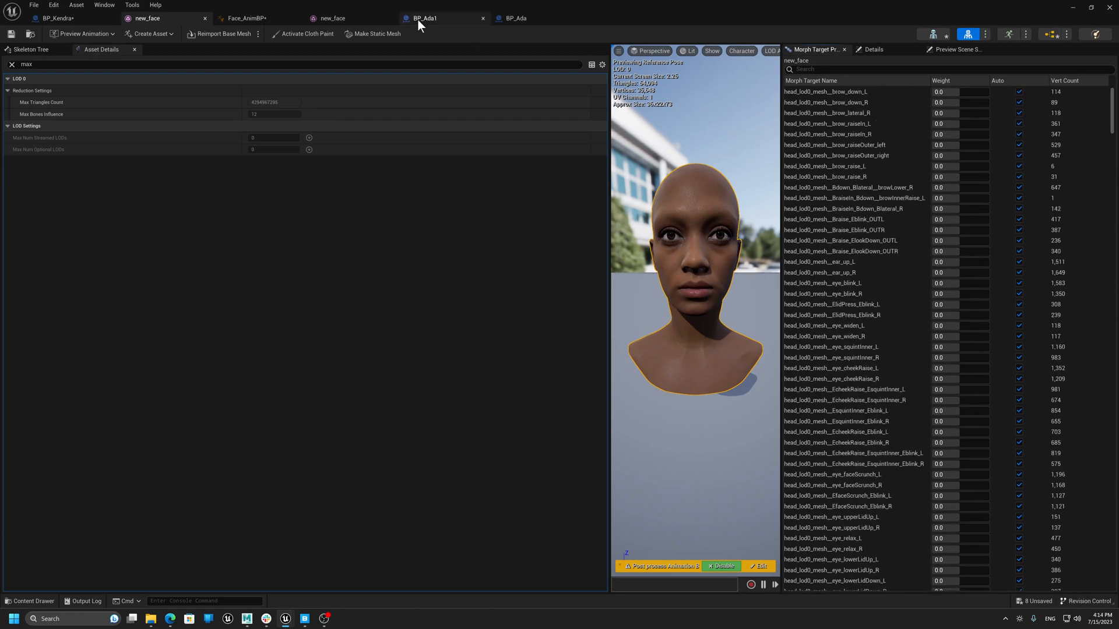
{"action": "left_click", "coordinate": [57, 18]}
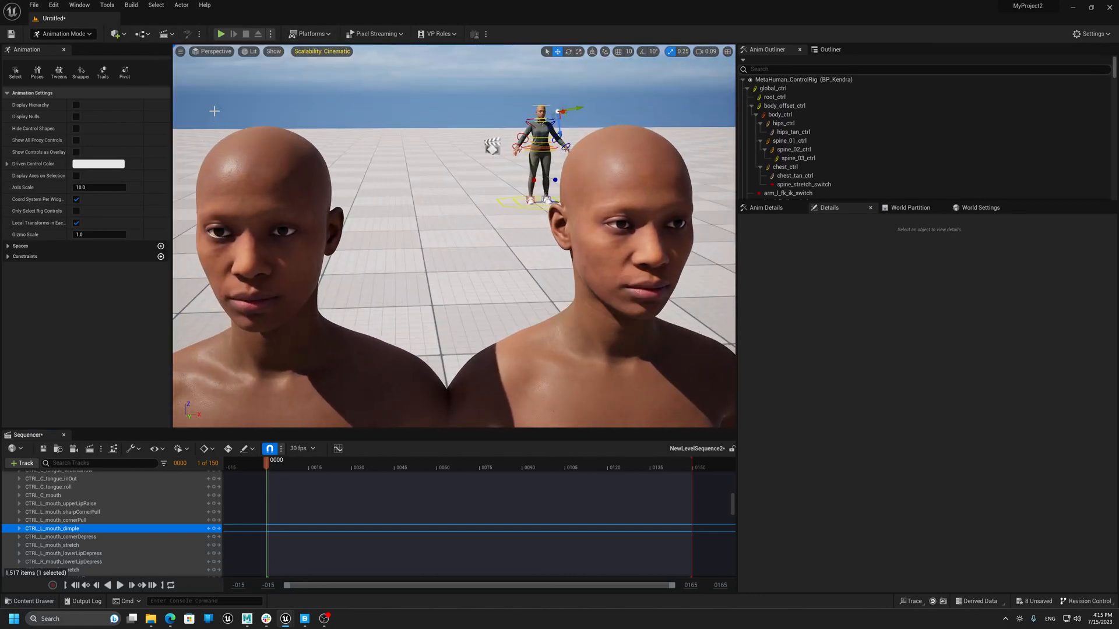
Switch from Animation Mode to Selection Mode to inspect the heads in the level.
{"action": "left_click", "coordinate": [166, 33]}
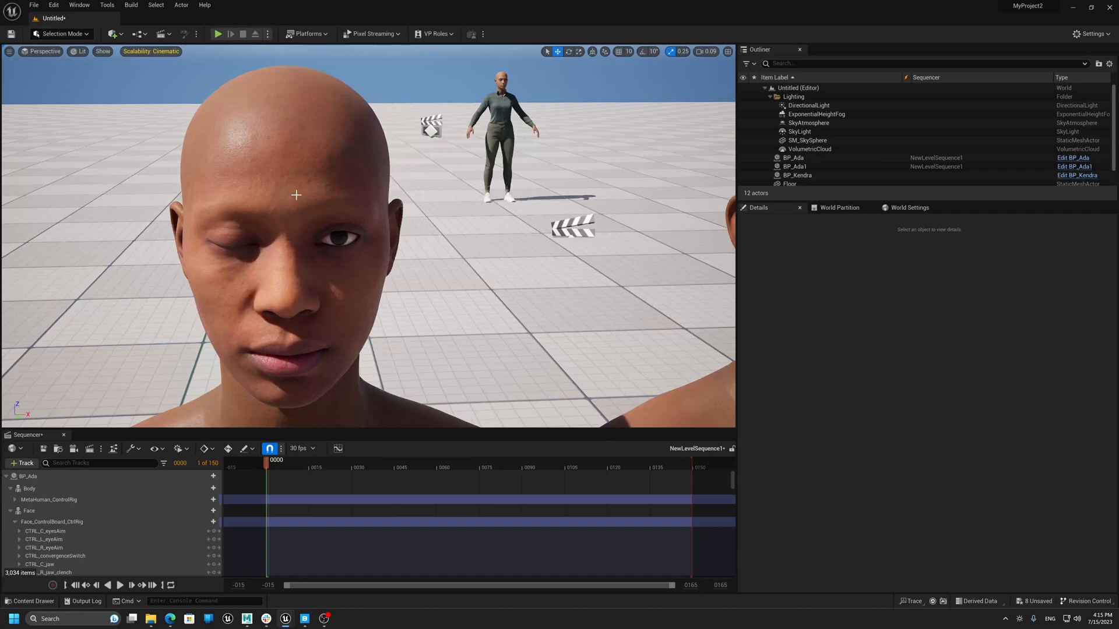
{"action": "left_click", "coordinate": [794, 166]}
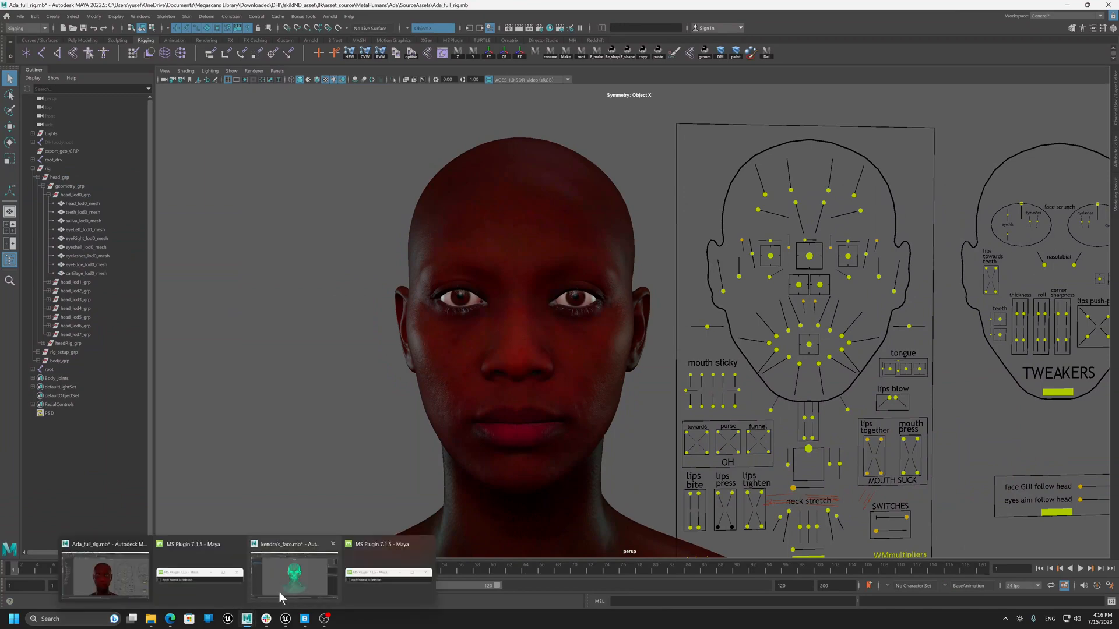
Check skinCluster1 influences in kendra's_face.mb, then select Ada's head_lod0_mesh.
{"action": "left_click", "coordinate": [293, 575]}
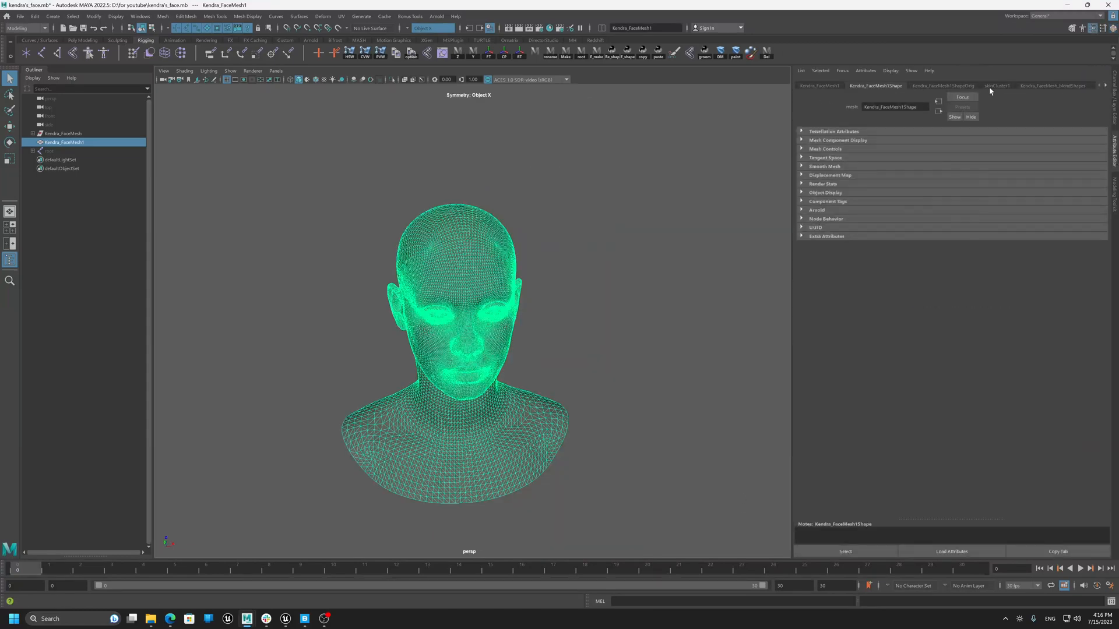
{"action": "left_click", "coordinate": [997, 85]}
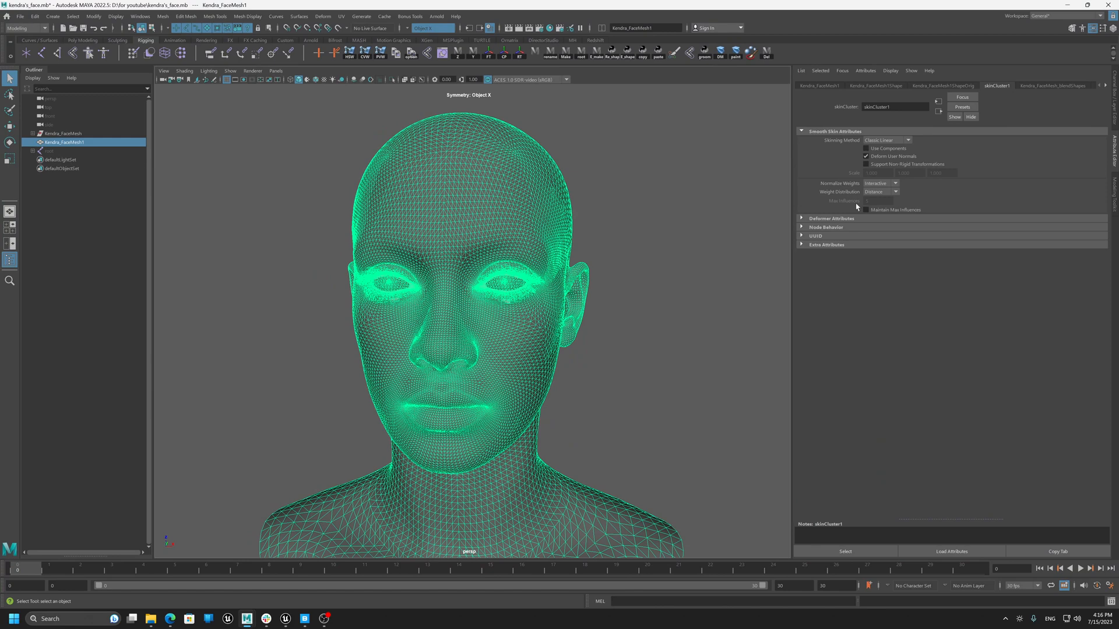
{"action": "mouse_move", "coordinate": [578, 137]}
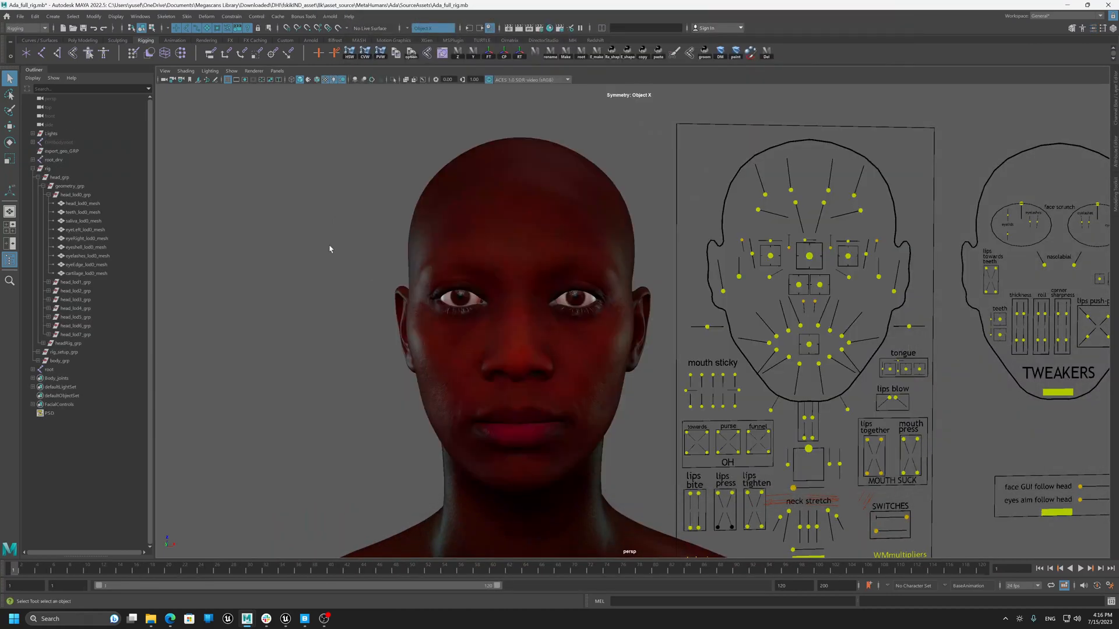
{"action": "left_click", "coordinate": [81, 203]}
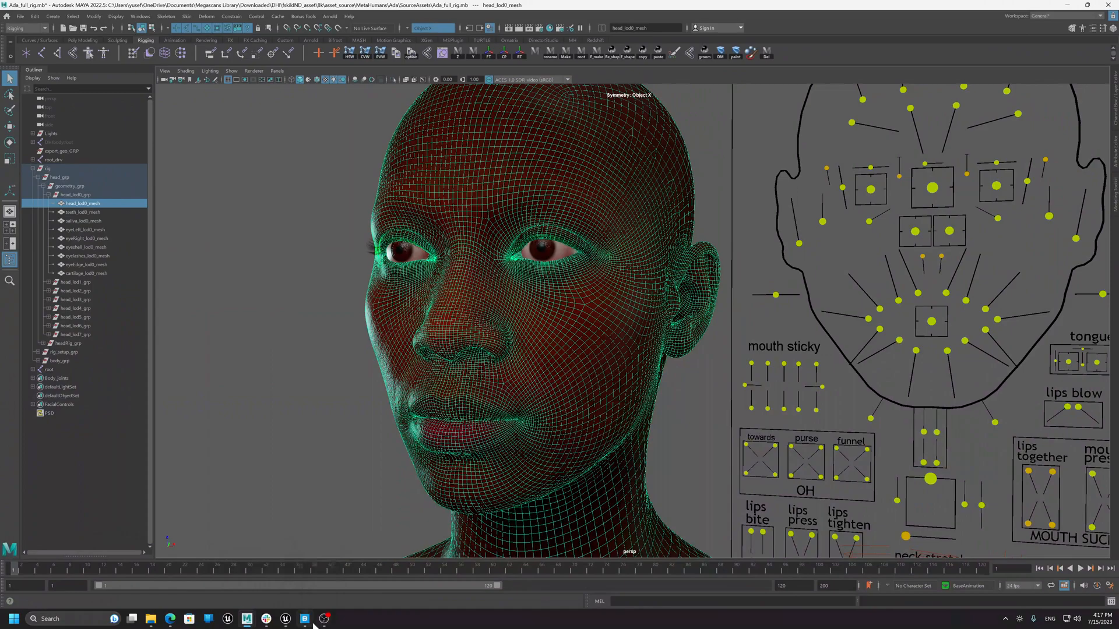
Switch from Maya to the Unreal Engine level with both MetaHuman heads.
{"action": "left_click", "coordinate": [305, 619]}
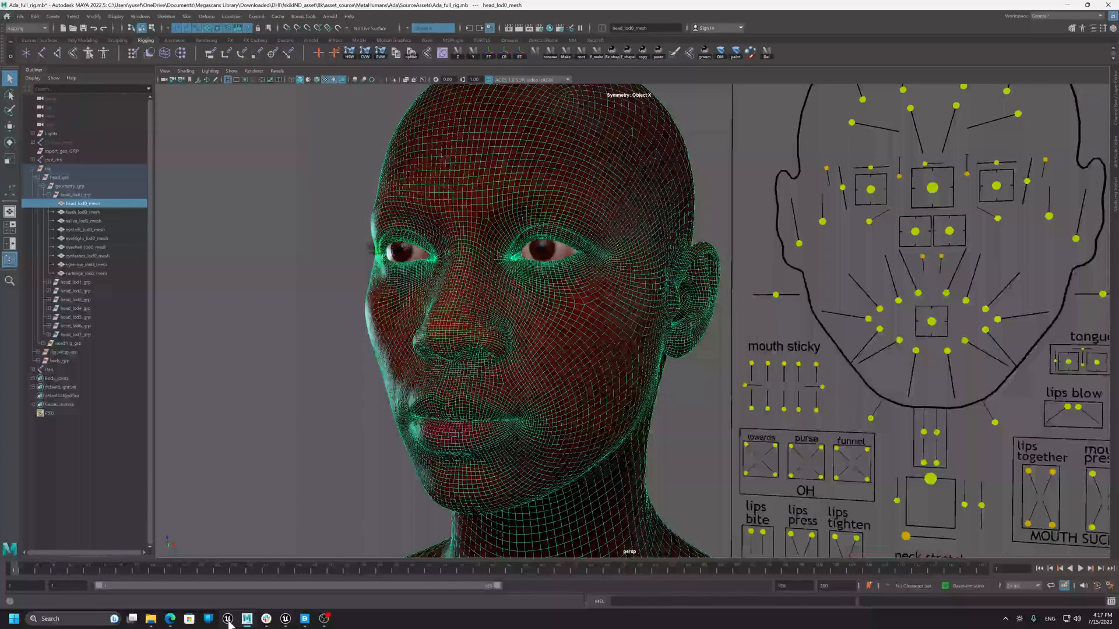
{"action": "mouse_move", "coordinate": [228, 619]}
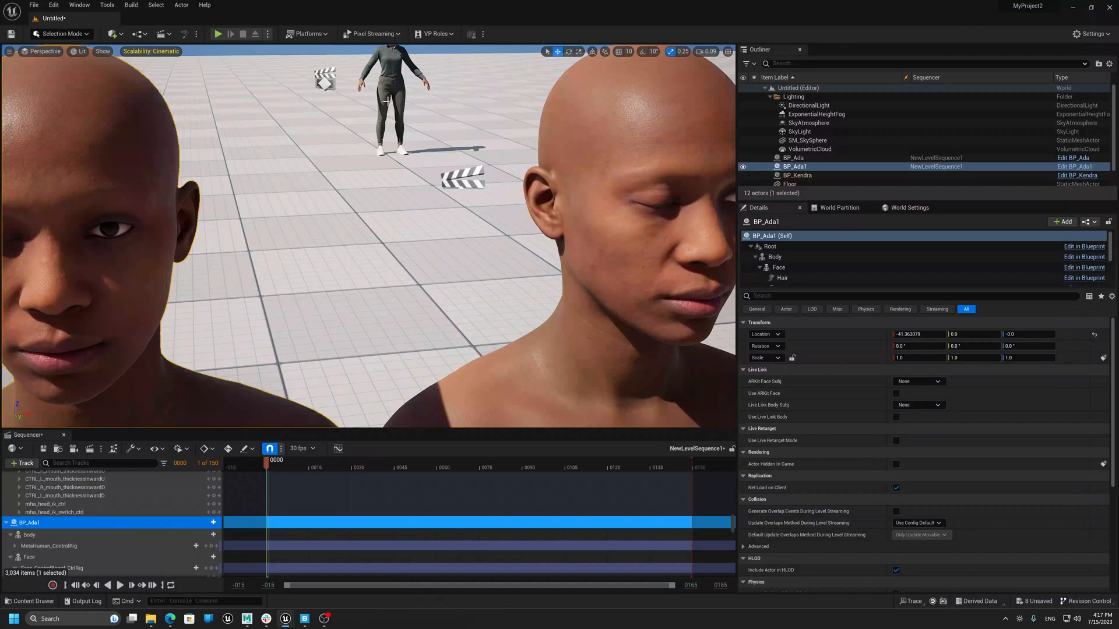
Go to the BP_Kendra window and open the new_face skeletal mesh.
{"action": "left_click", "coordinate": [285, 619]}
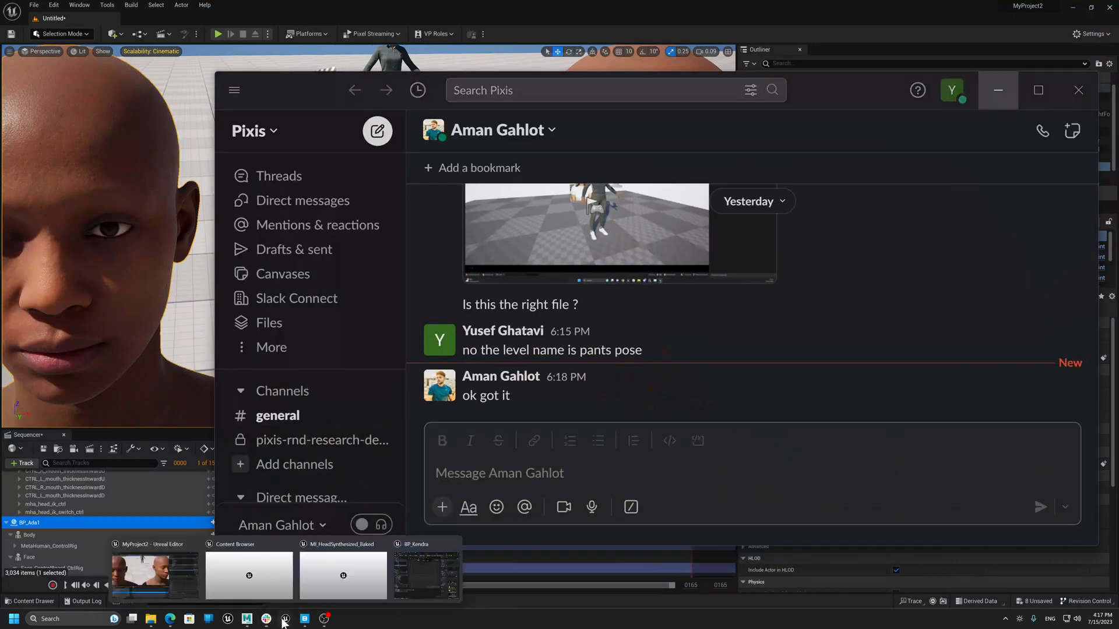
{"action": "left_click", "coordinate": [286, 619]}
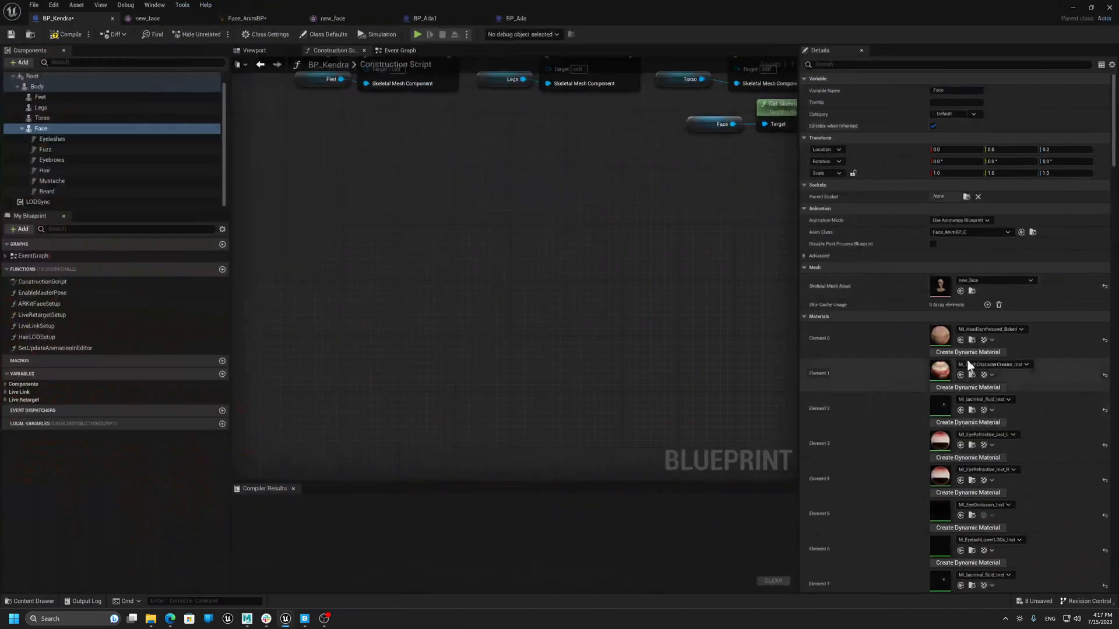
{"action": "left_click", "coordinate": [148, 18]}
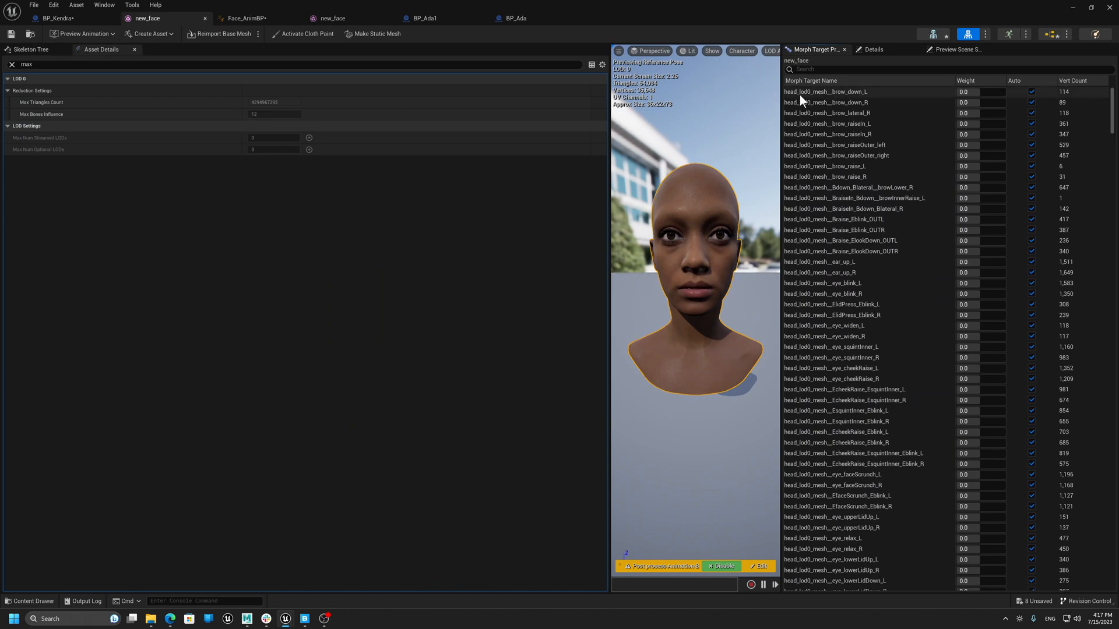
{"action": "mouse_move", "coordinate": [910, 106]}
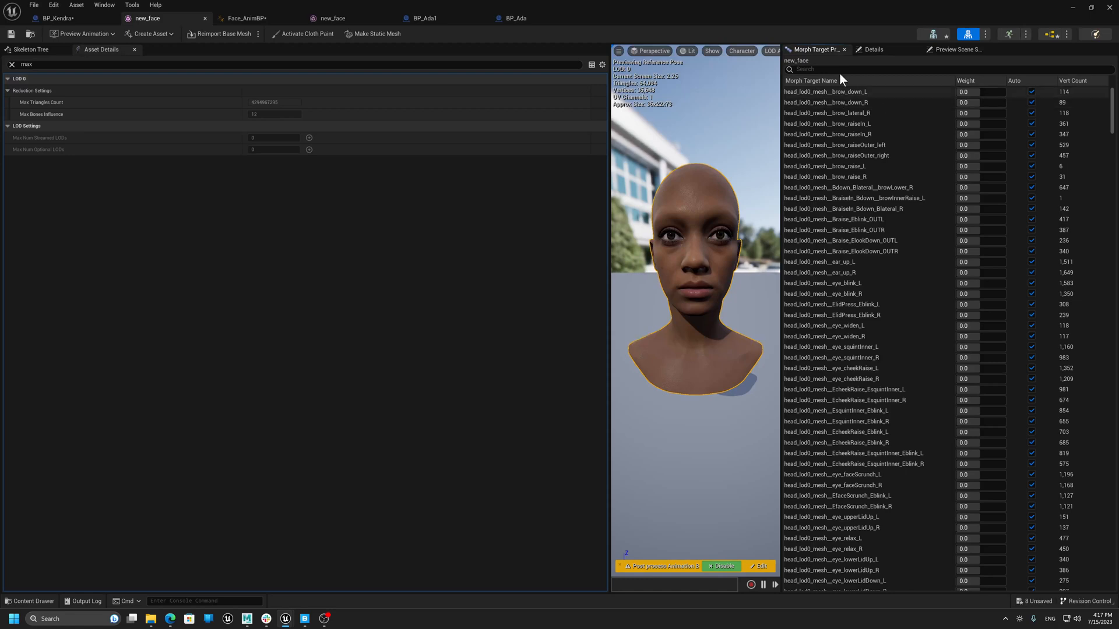
{"action": "mouse_move", "coordinate": [830, 91]}
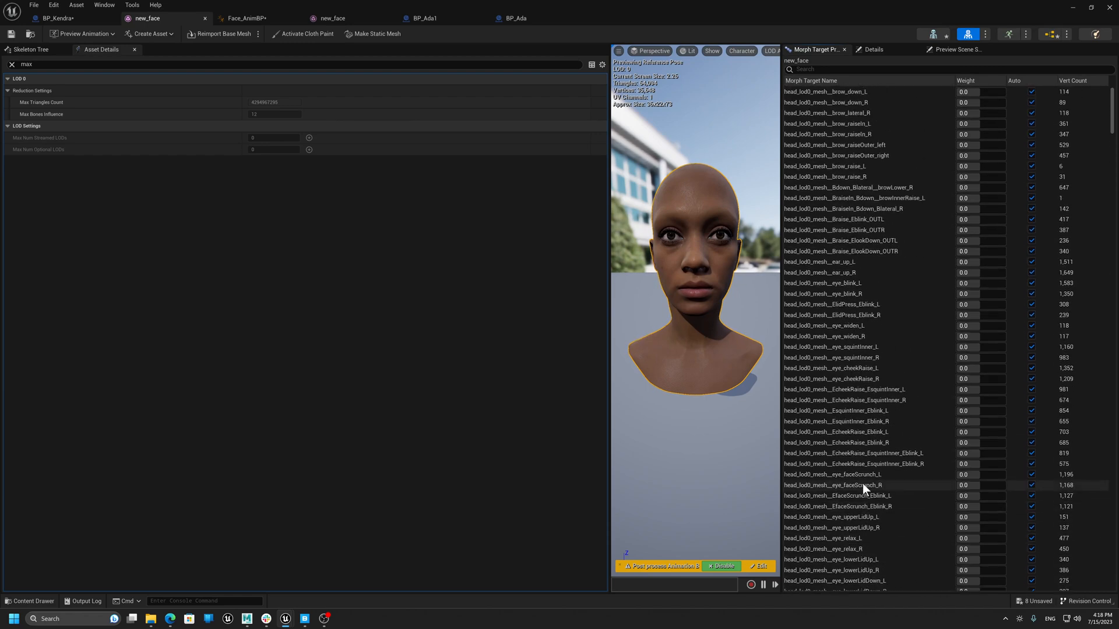
Scroll through new_face's head_lod0_mesh morph target names in the preview list.
{"action": "scroll", "scroll_direction": "down", "scroll_amount": 3}
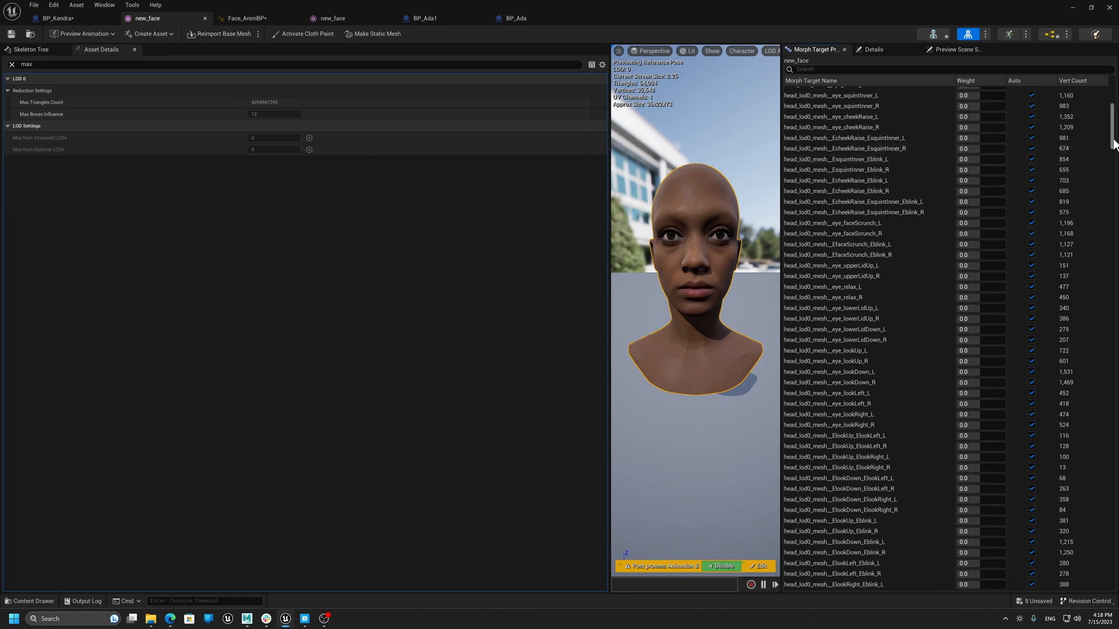
{"action": "scroll", "scroll_direction": "down", "scroll_amount": 3}
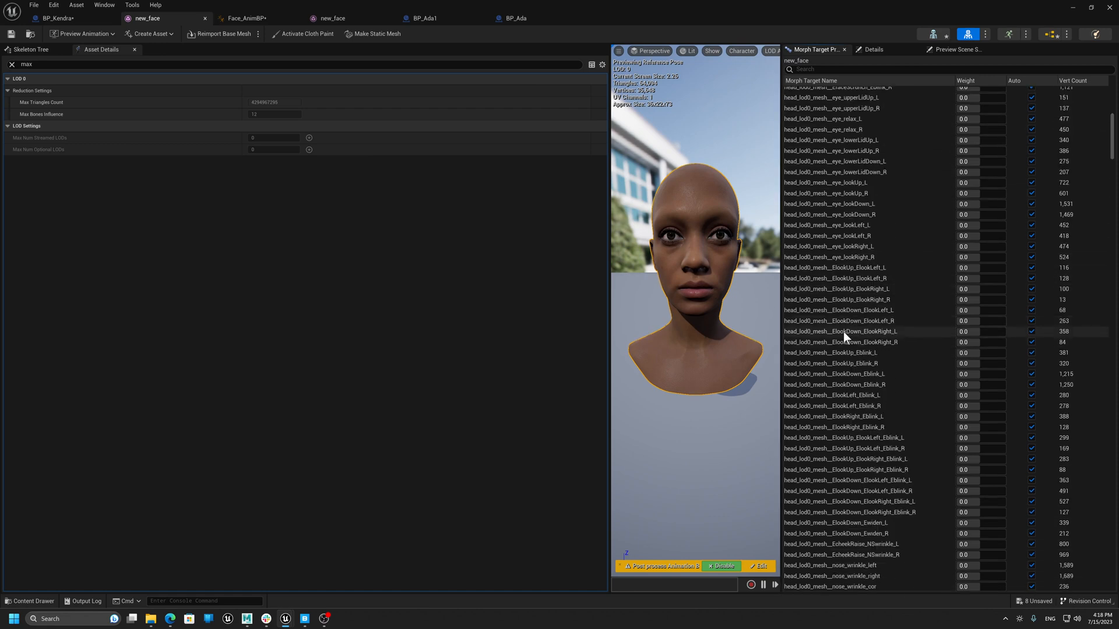
{"action": "scroll", "scroll_direction": "down", "scroll_amount": 3}
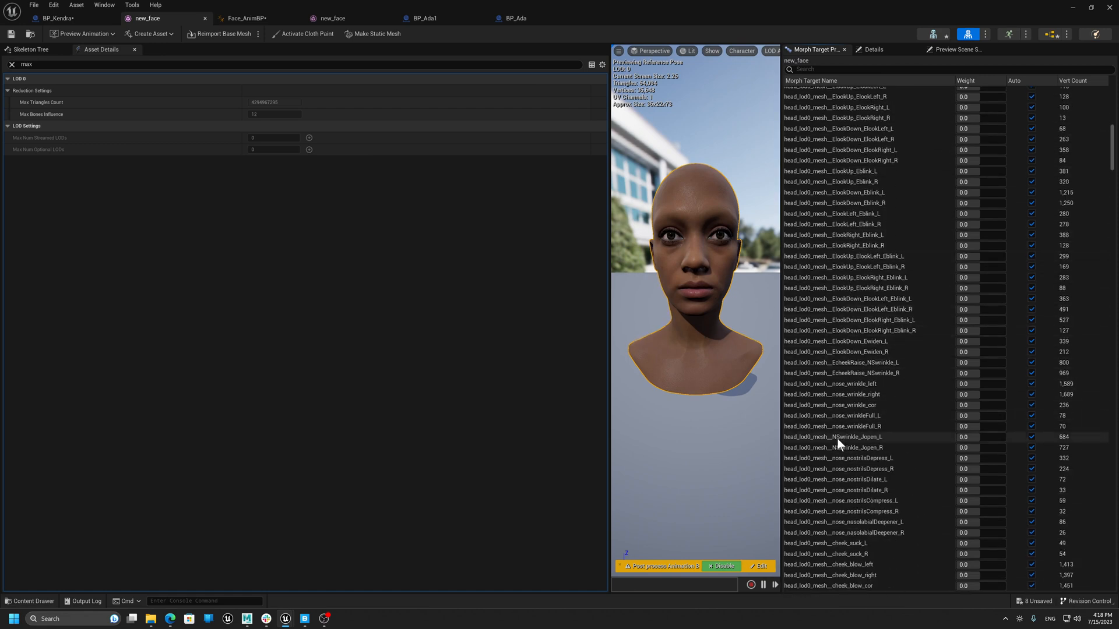
{"action": "scroll", "scroll_direction": "down", "scroll_amount": 3}
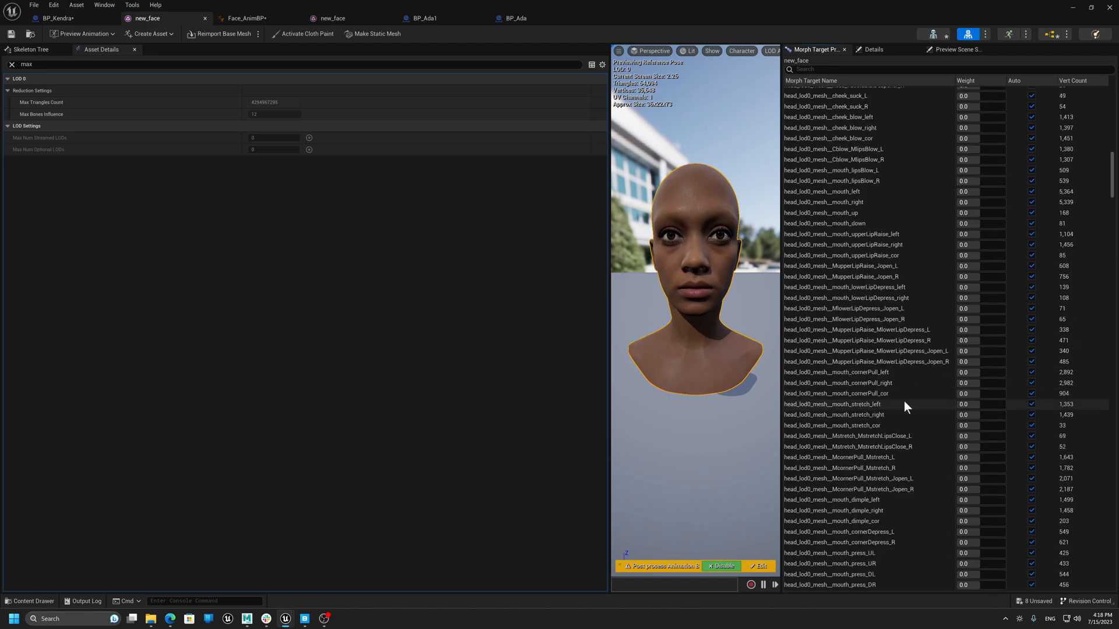
{"action": "scroll", "scroll_direction": "down", "scroll_amount": 3}
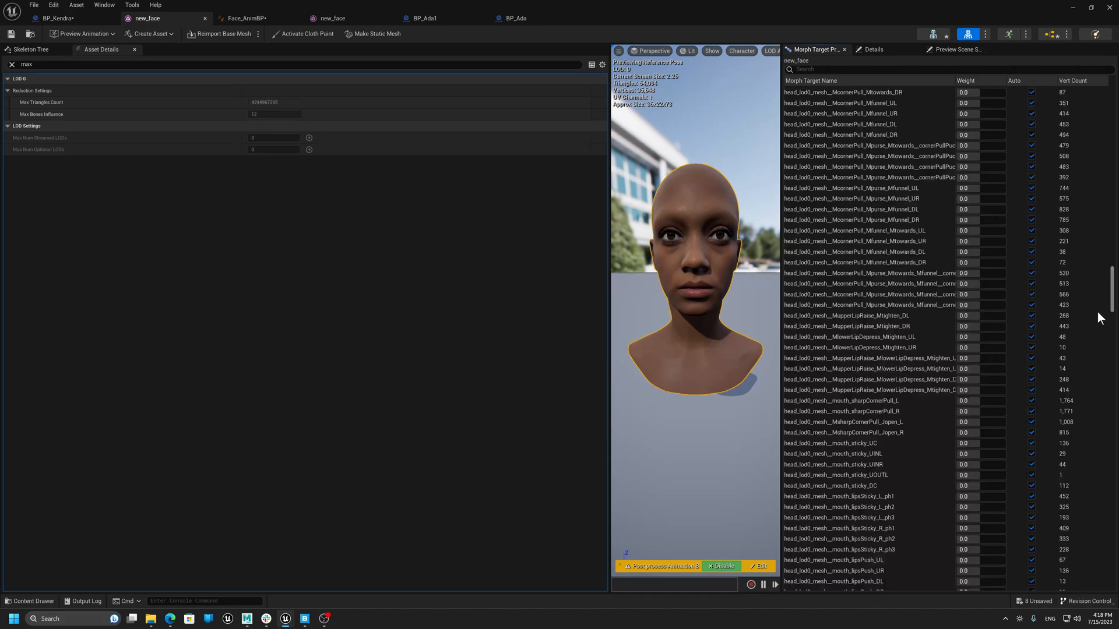
{"action": "scroll", "scroll_direction": "down", "scroll_amount": 3}
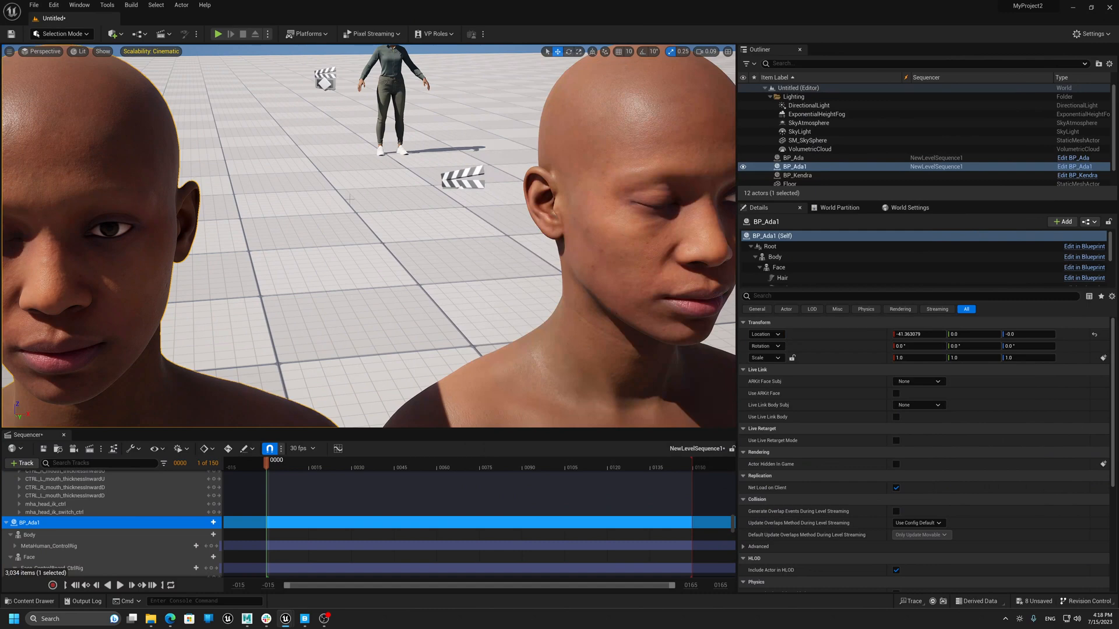
{"action": "mouse_move", "coordinate": [141, 568]}
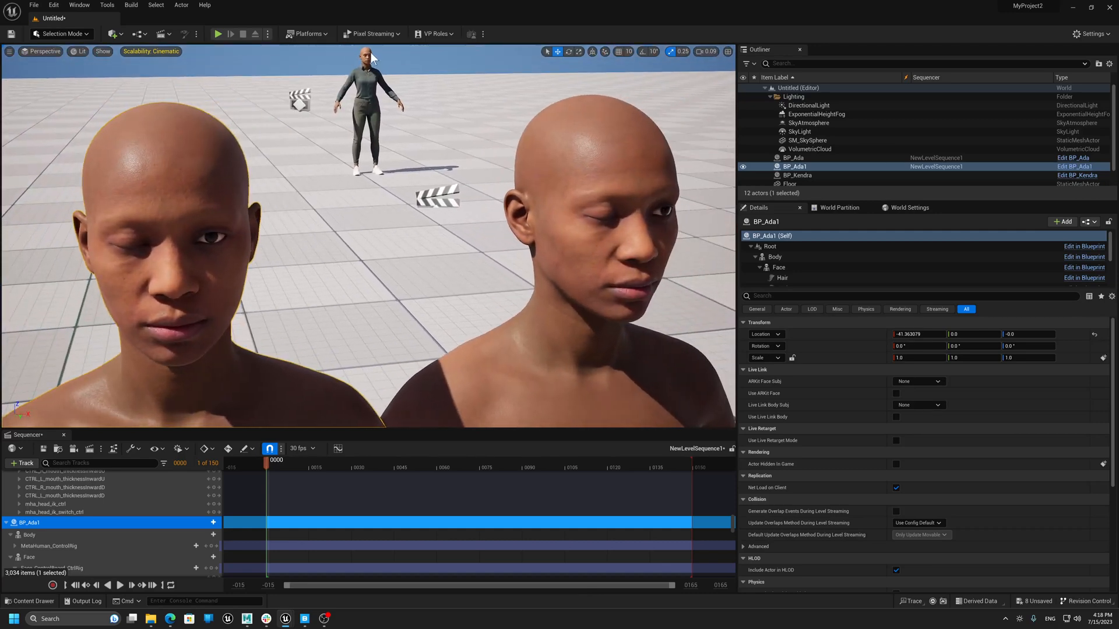
Select the BP_Kendra character in the level viewport.
{"action": "left_click", "coordinate": [798, 175]}
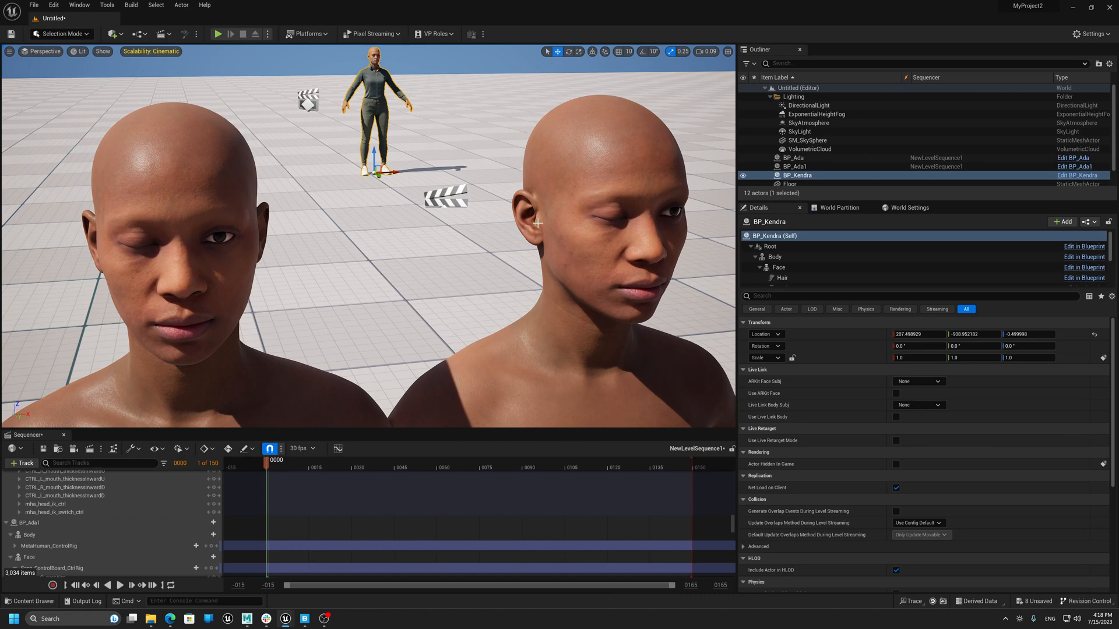
{"action": "mouse_move", "coordinate": [92, 236]}
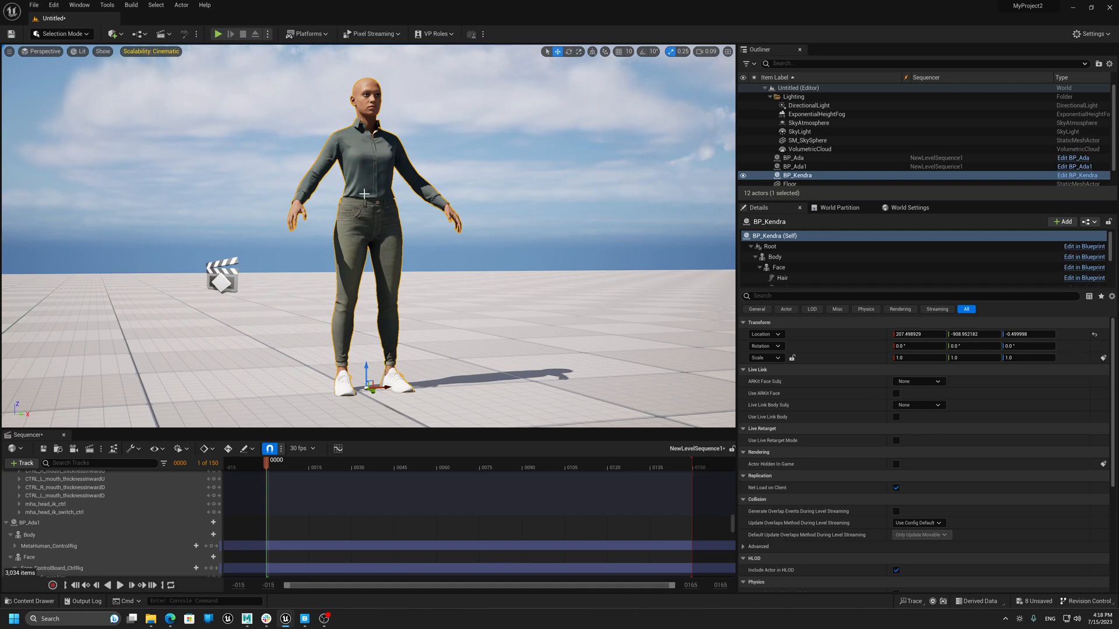
{"action": "mouse_move", "coordinate": [359, 168]}
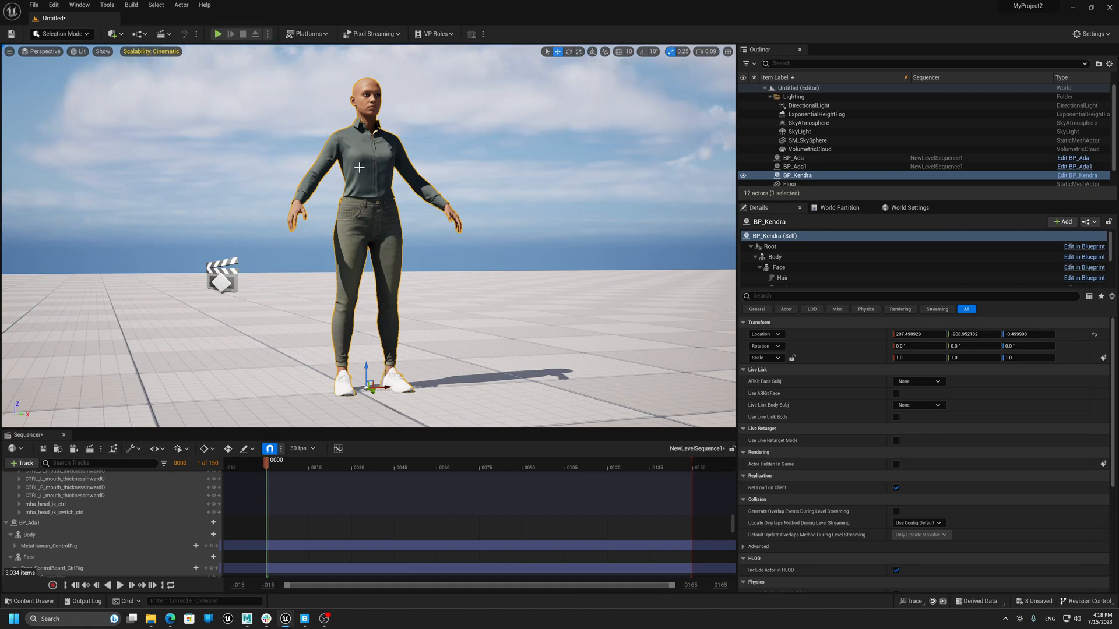